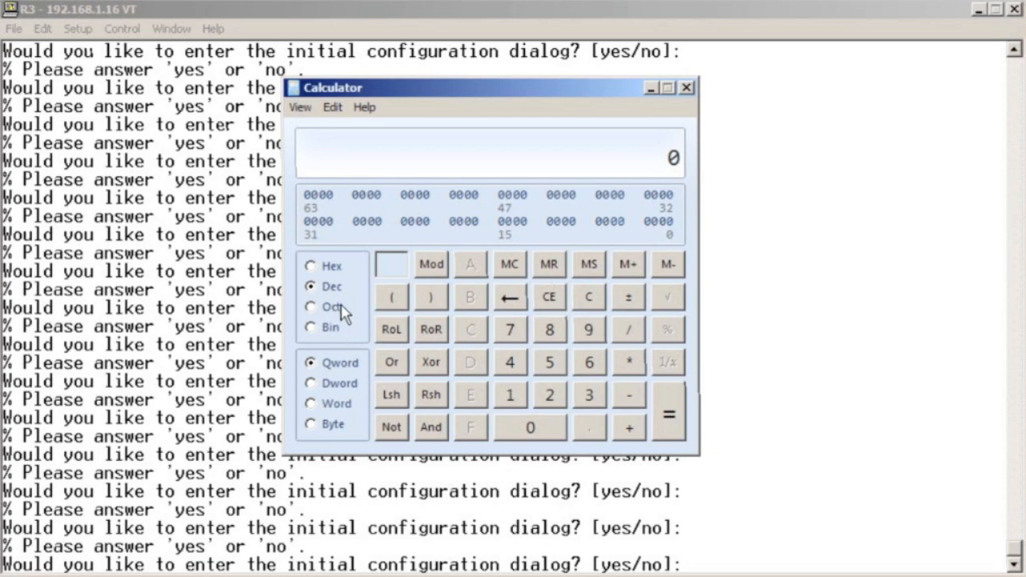
- Enter 10111001 in Bin mode and switch to Dec to read 185
click(311, 327)
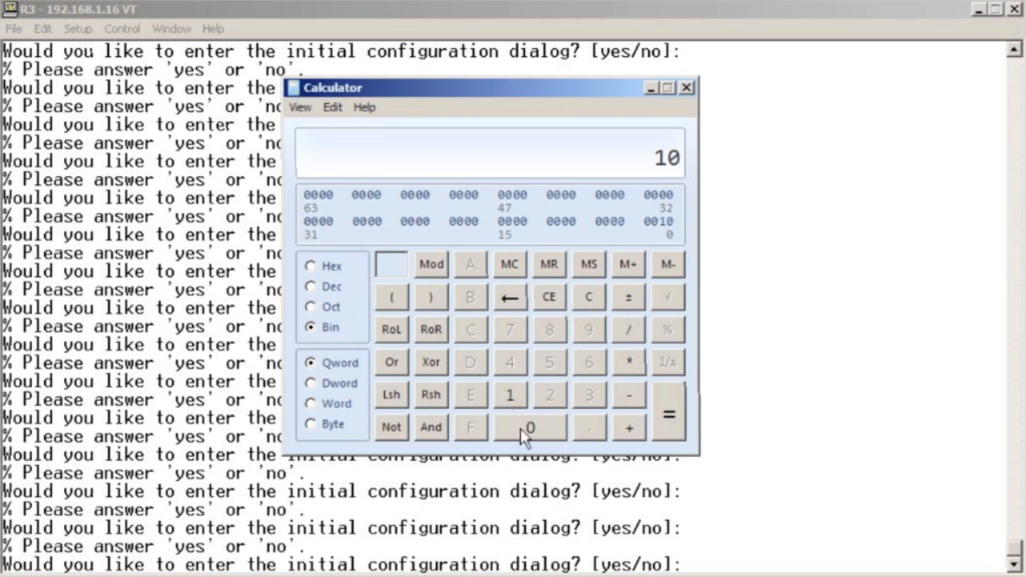
click(509, 394)
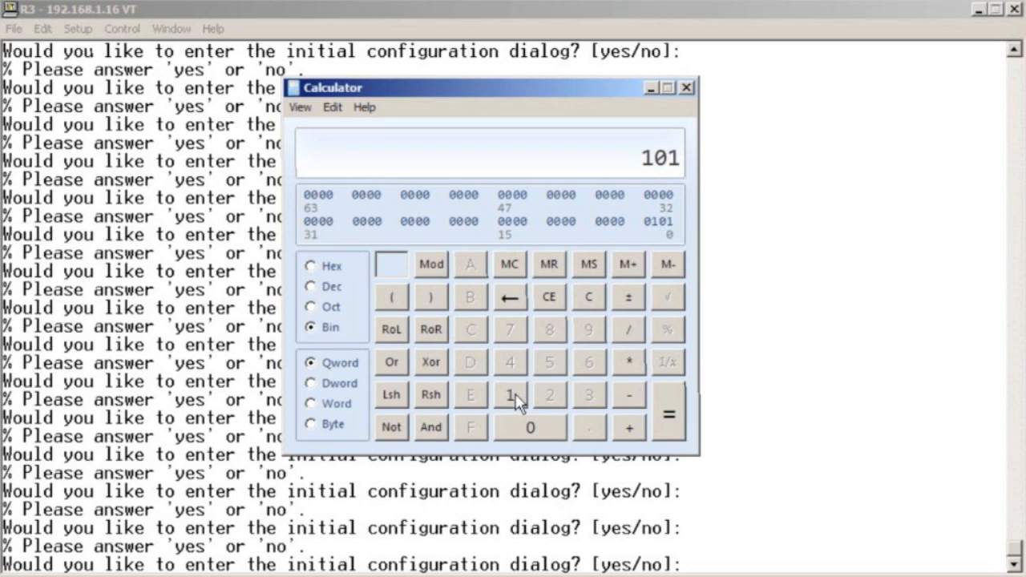
click(510, 395)
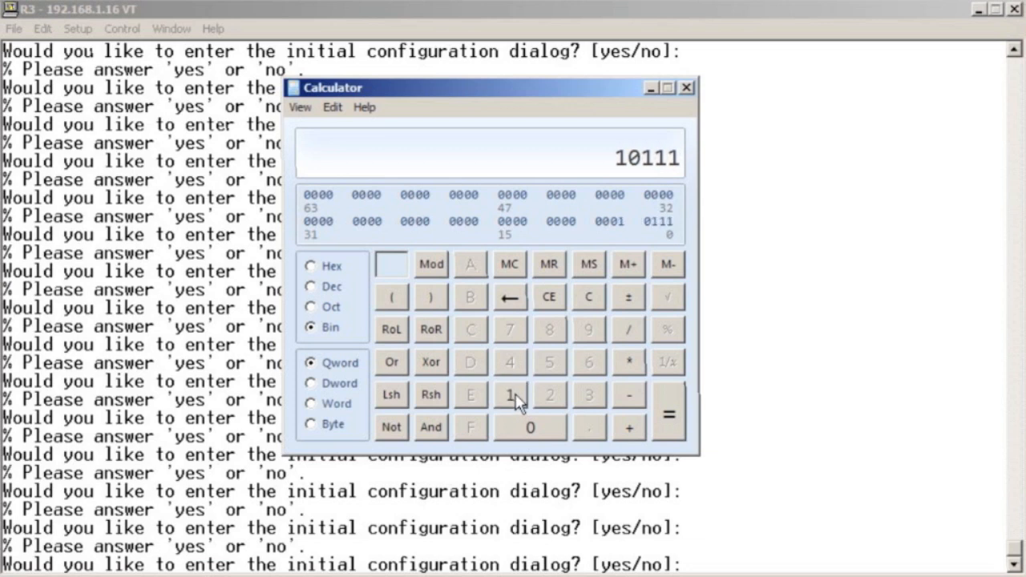
click(530, 427)
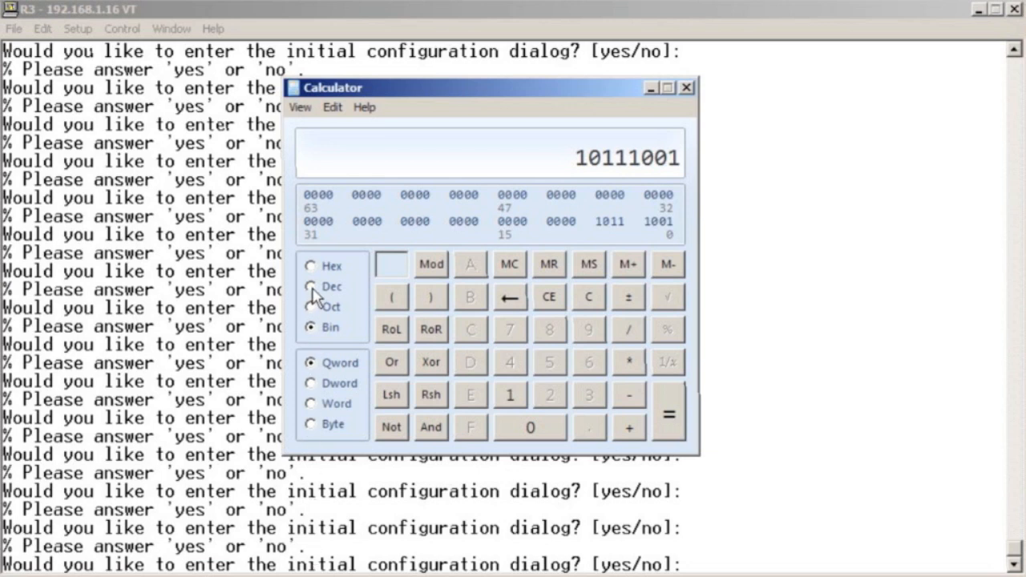
click(312, 287)
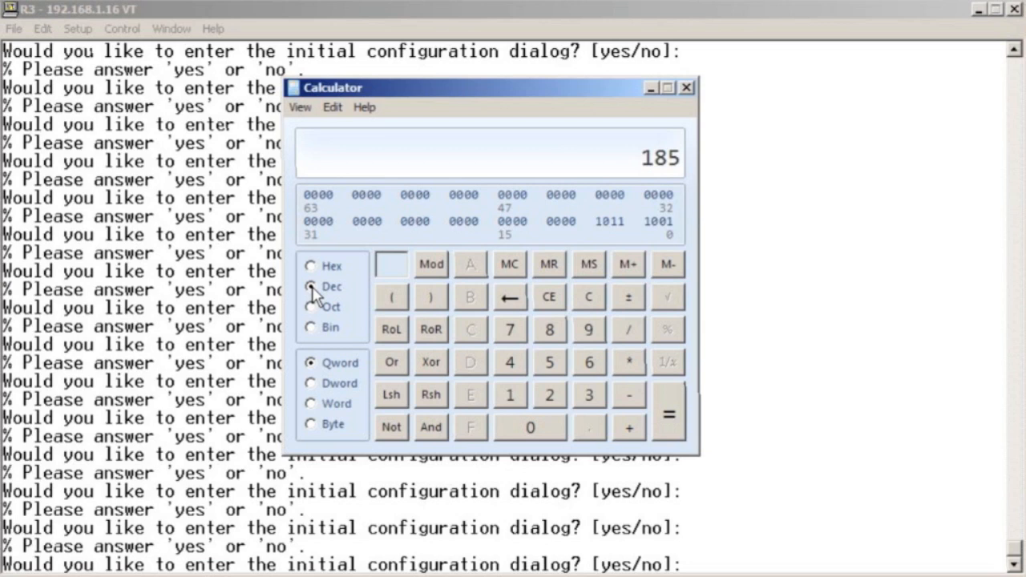